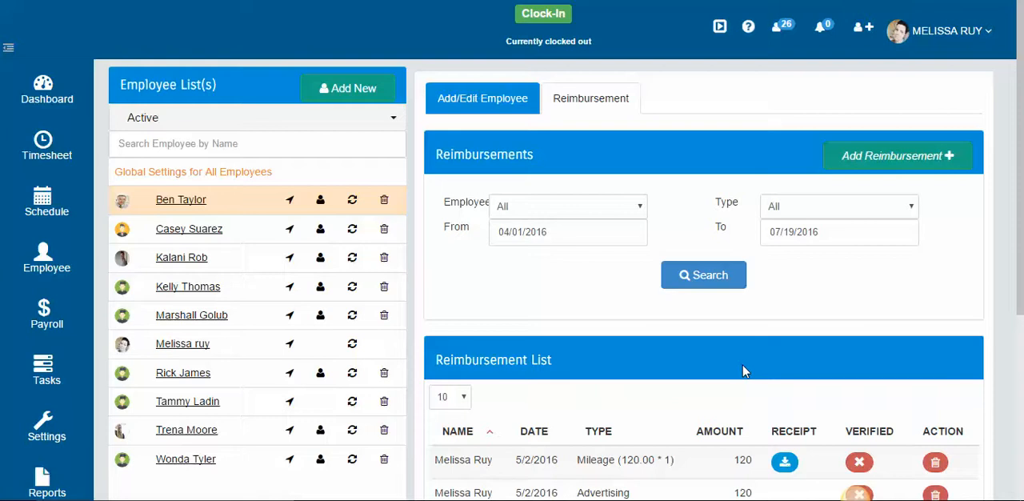
pyautogui.moveTo(848, 284)
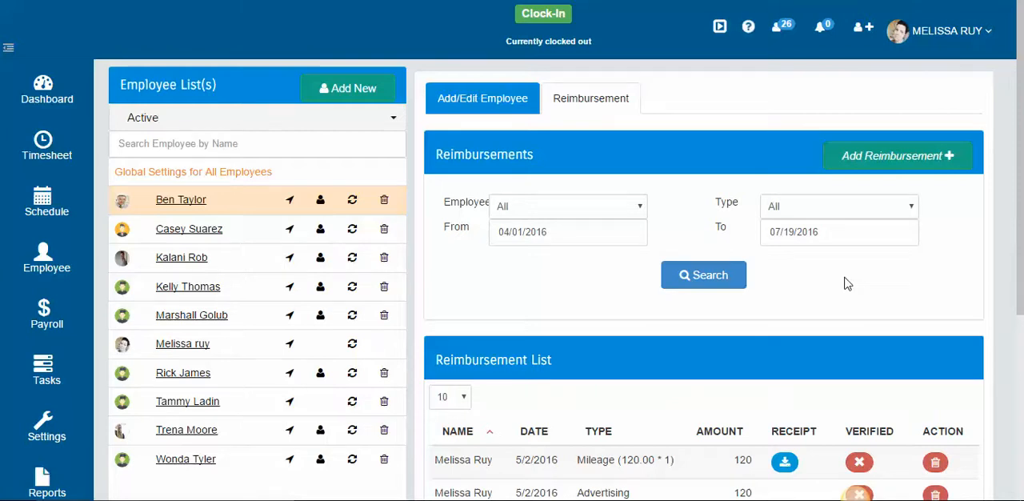
pyautogui.scroll(-3)
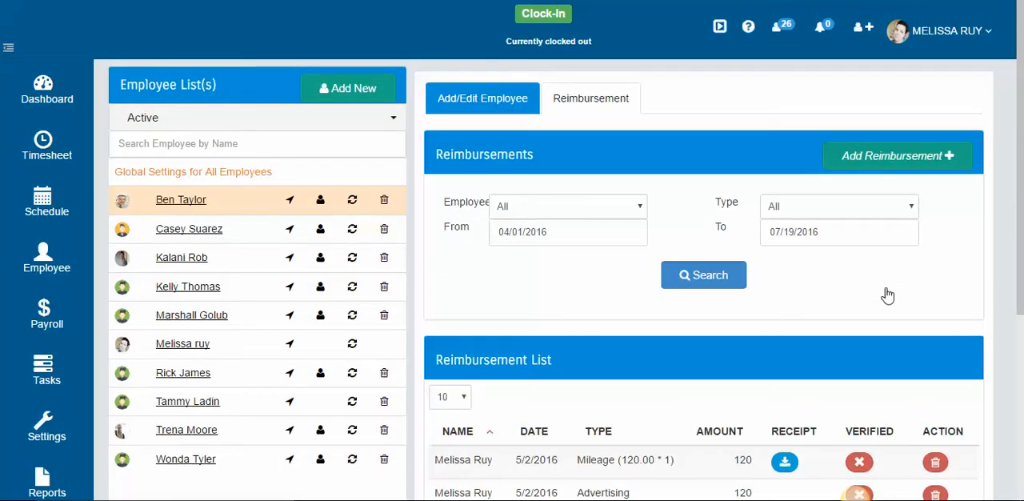
pyautogui.moveTo(886, 293)
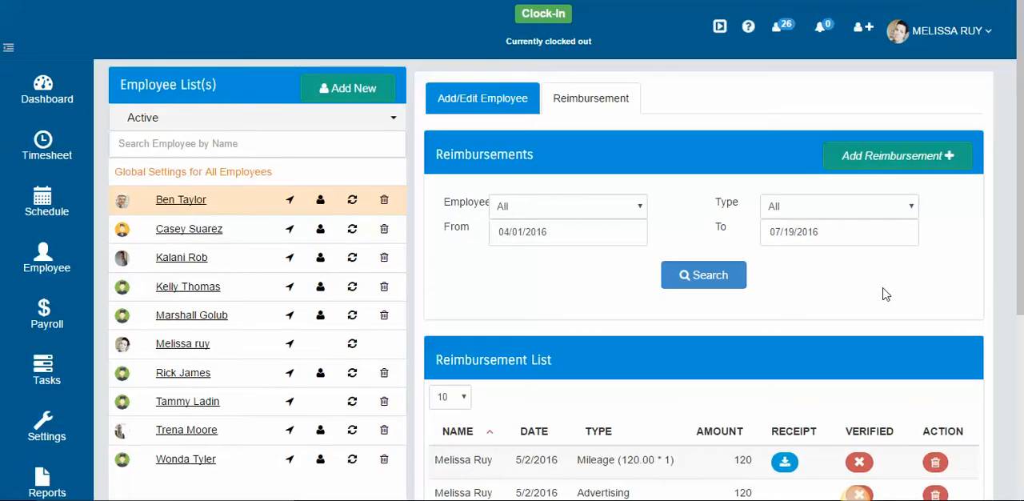
pyautogui.moveTo(888, 290)
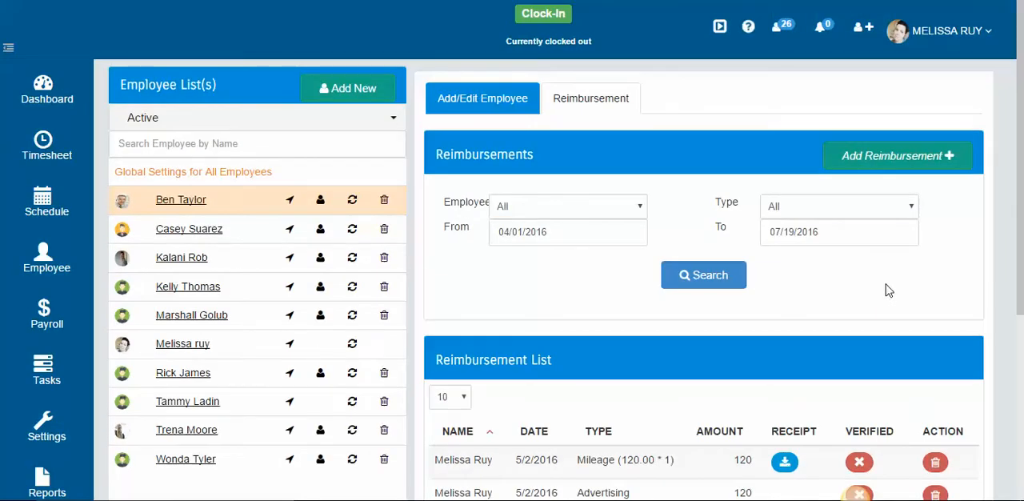
pyautogui.moveTo(35, 199)
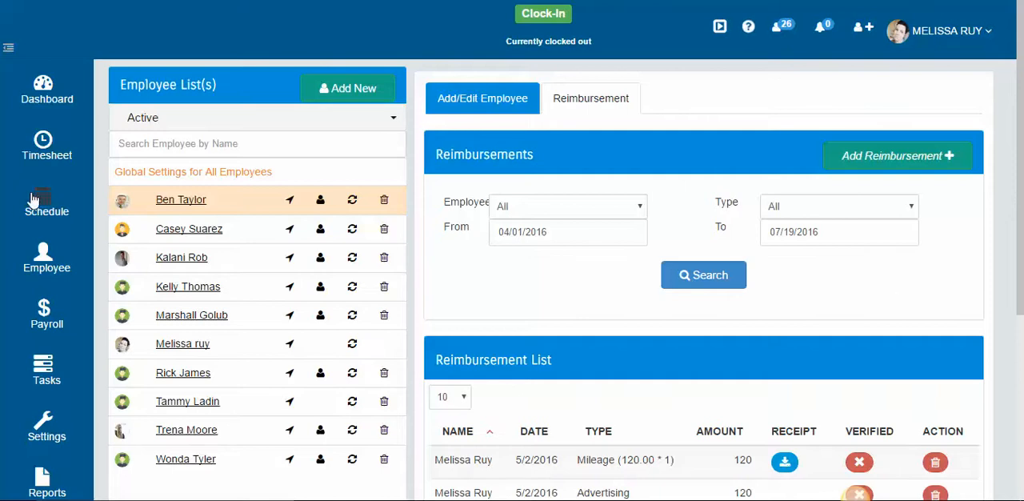
pyautogui.moveTo(46, 256)
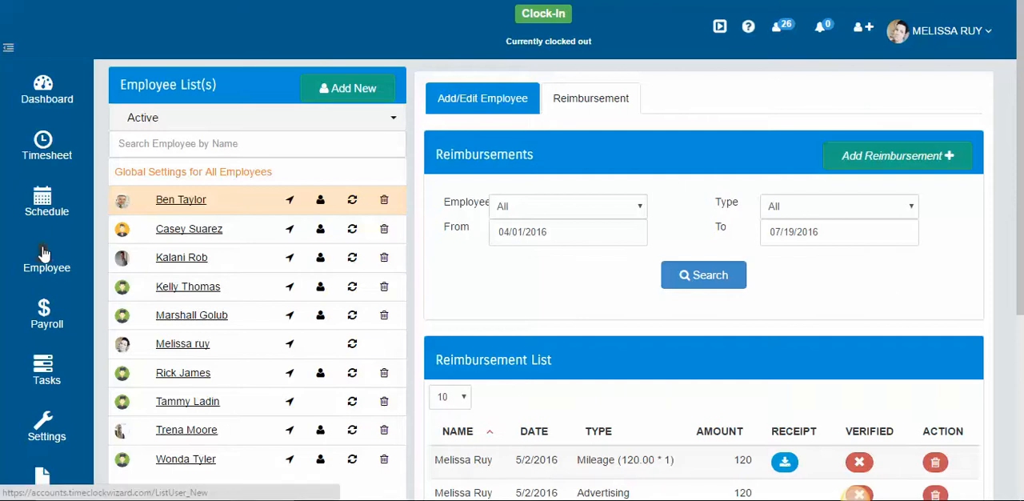
pyautogui.moveTo(608, 109)
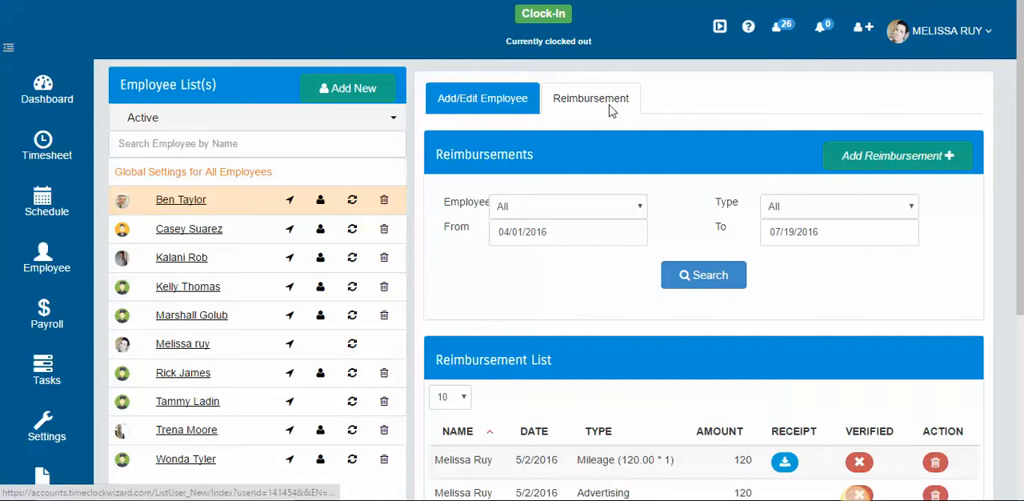
pyautogui.click(589, 98)
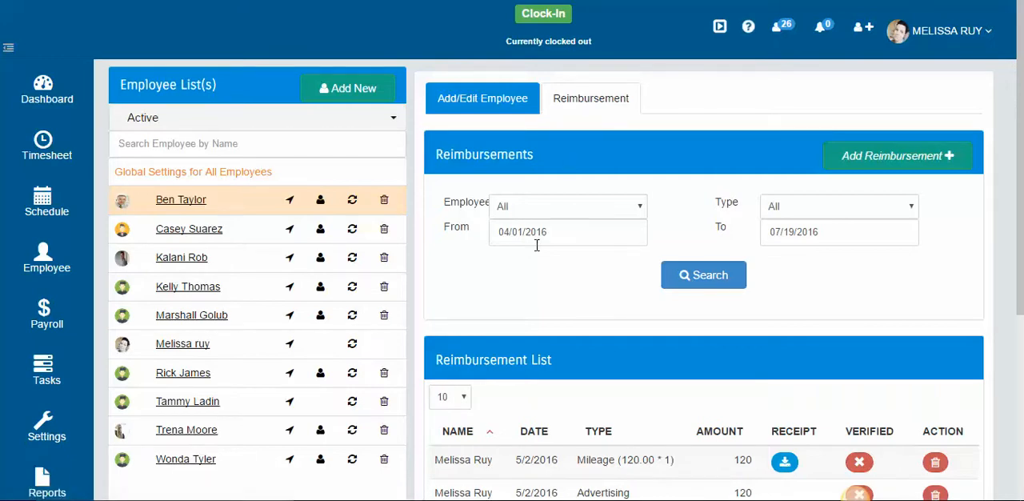
pyautogui.scroll(-3)
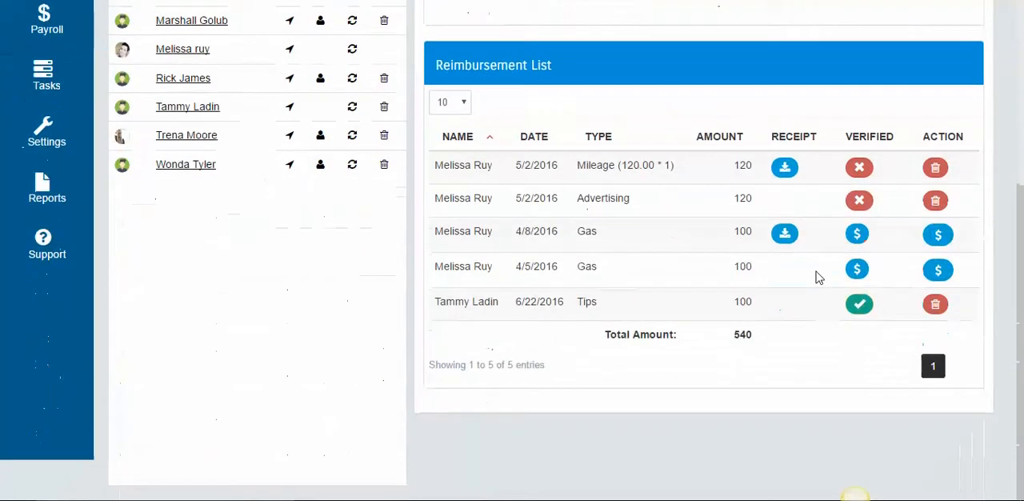
pyautogui.moveTo(793, 272)
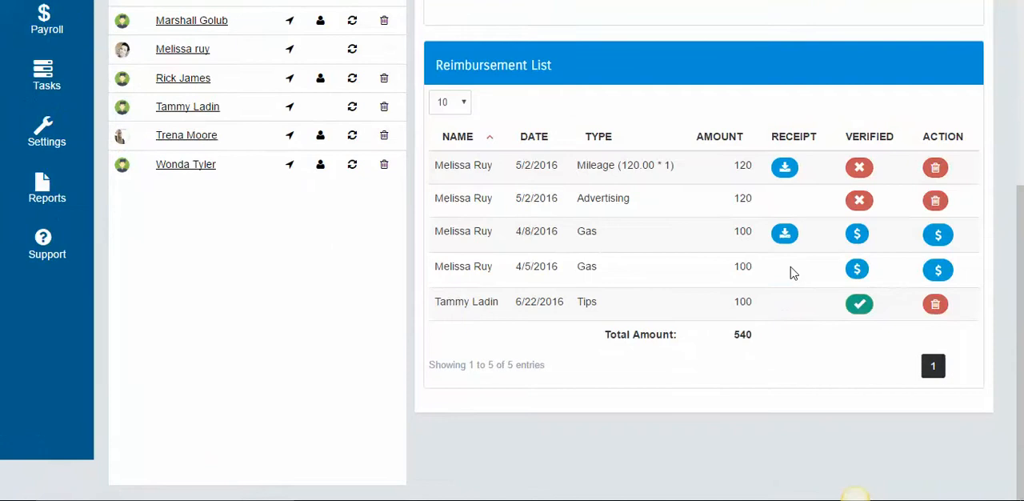
pyautogui.moveTo(818, 265)
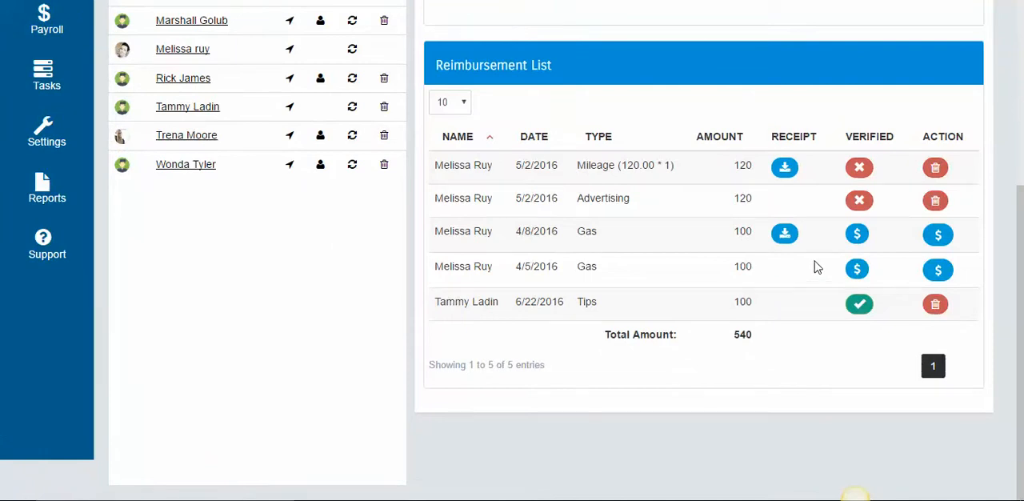
pyautogui.moveTo(858, 167)
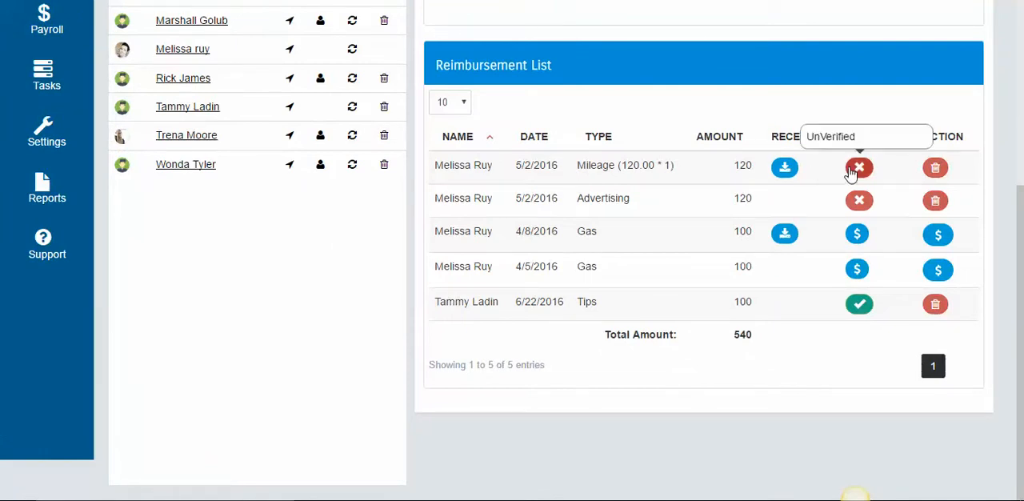
pyautogui.moveTo(857, 168)
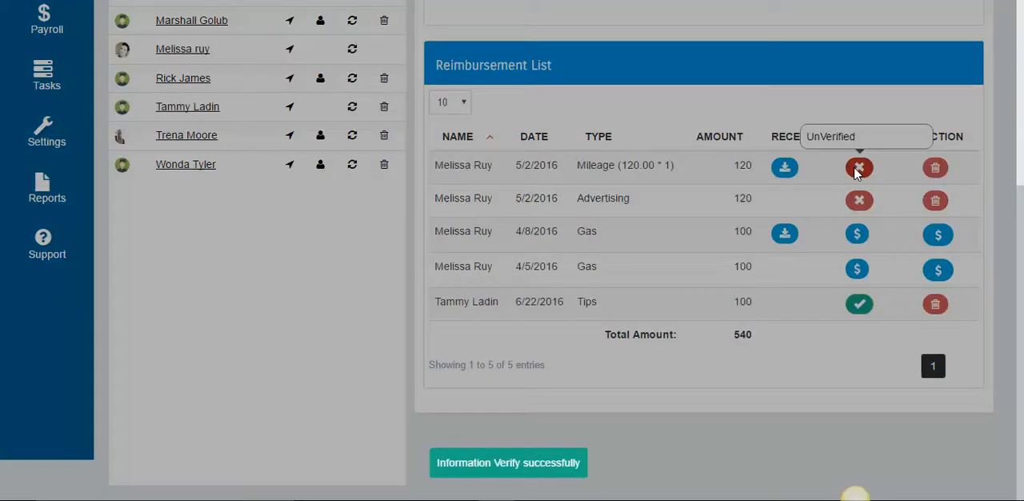
# Mark the 5/2/2016 Mileage and Advertising reimbursements as verified.
pyautogui.click(860, 167)
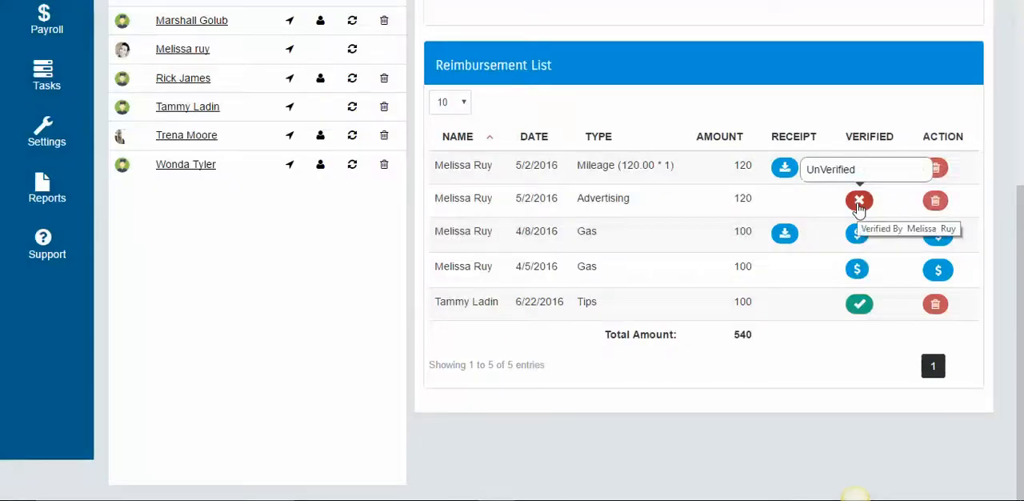
pyautogui.click(858, 200)
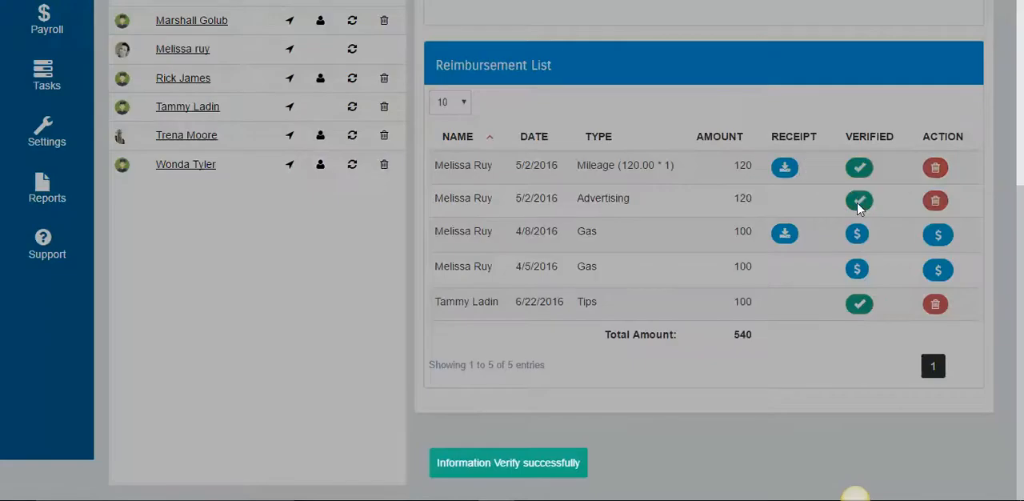
pyautogui.click(859, 201)
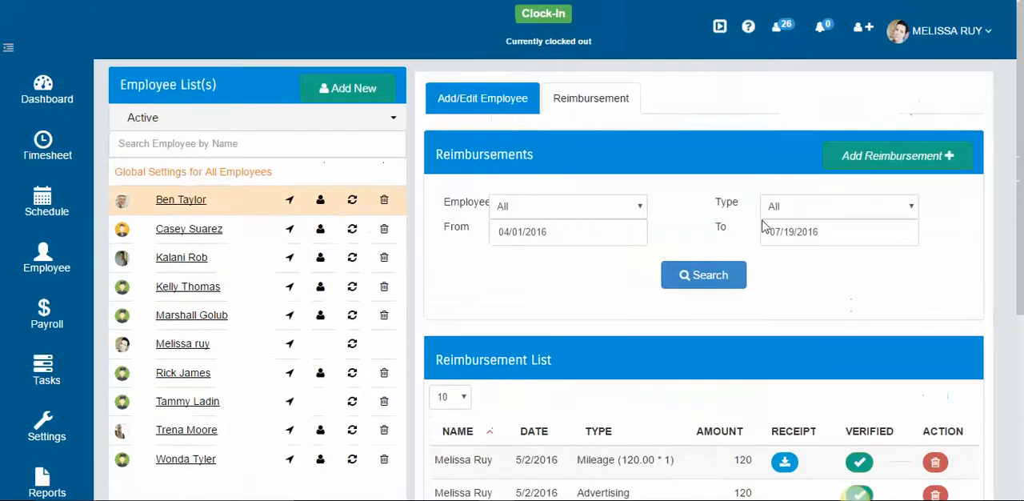
pyautogui.click(896, 155)
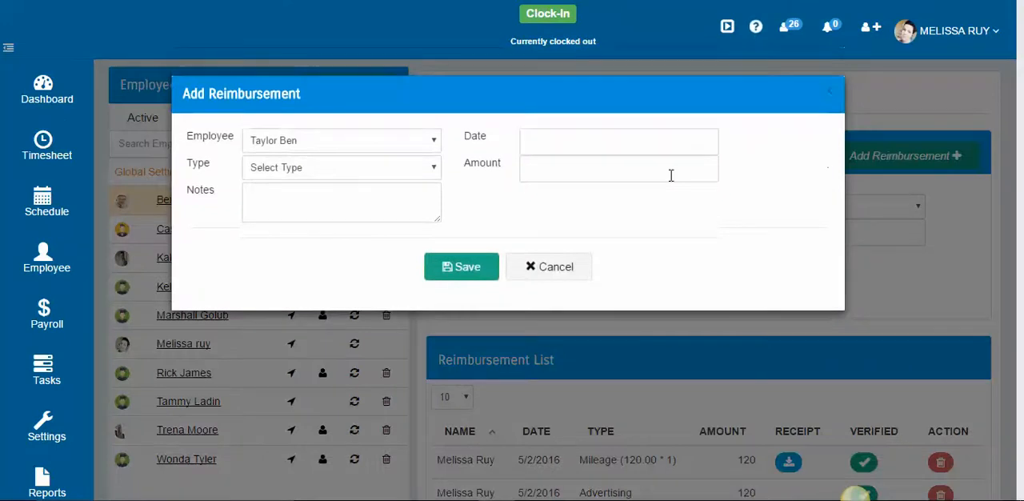
pyautogui.click(343, 141)
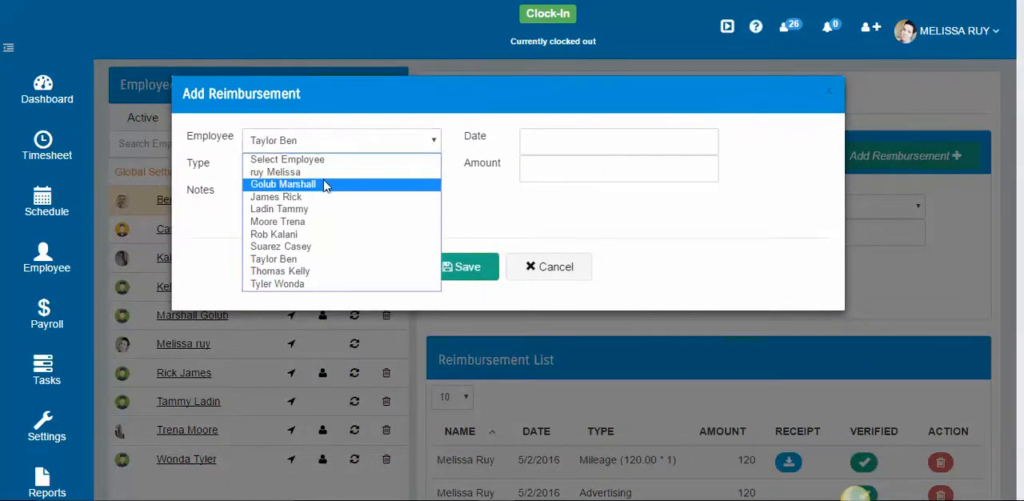
pyautogui.click(275, 173)
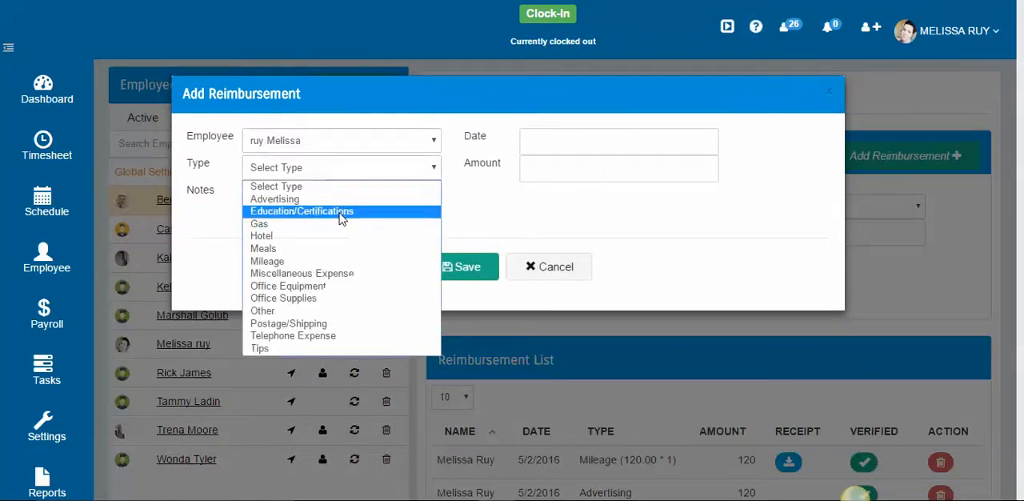
pyautogui.click(259, 347)
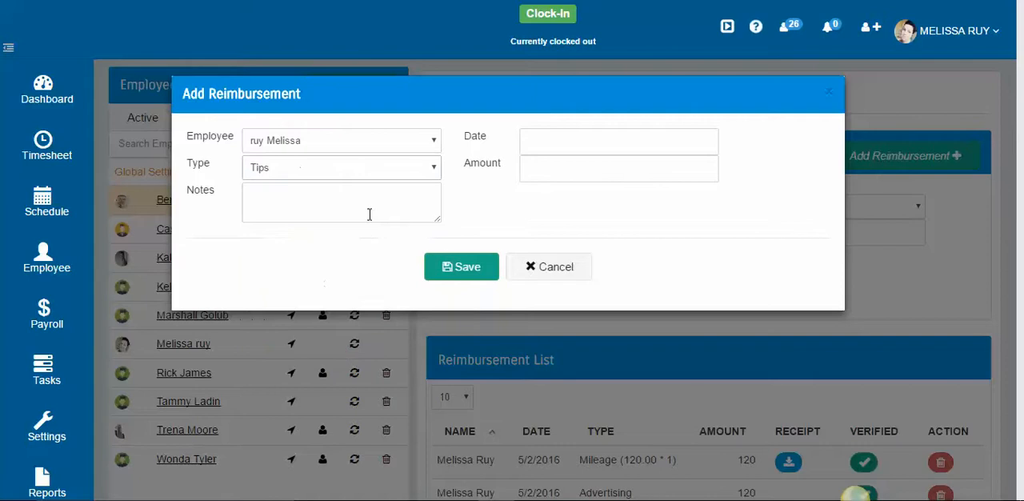
# Date the reimbursement 07/19/2016 and set its amount to 100.00.
pyautogui.click(618, 141)
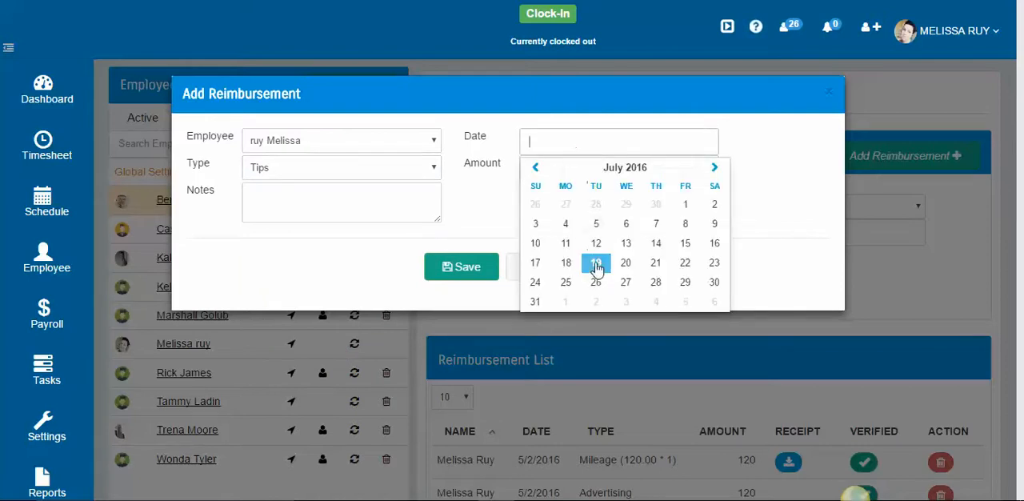
pyautogui.click(595, 263)
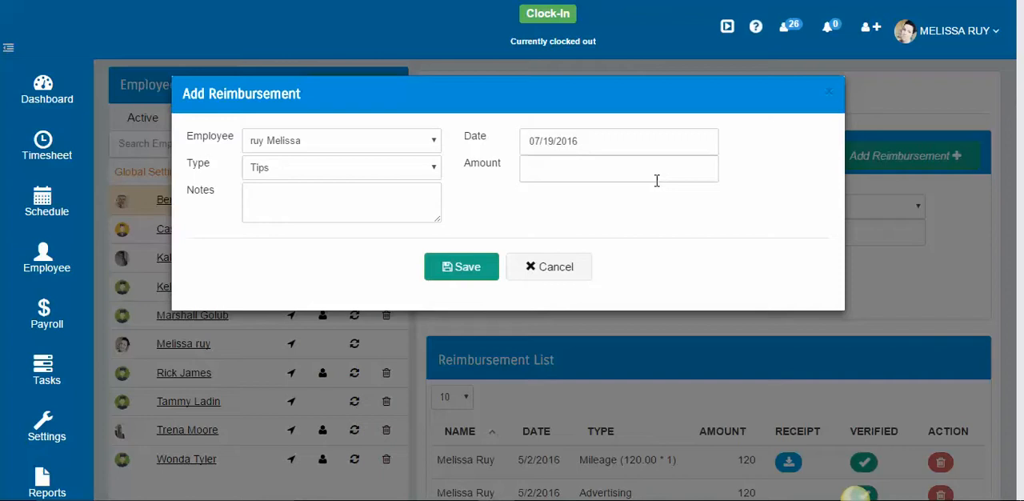
pyautogui.write('100.00')
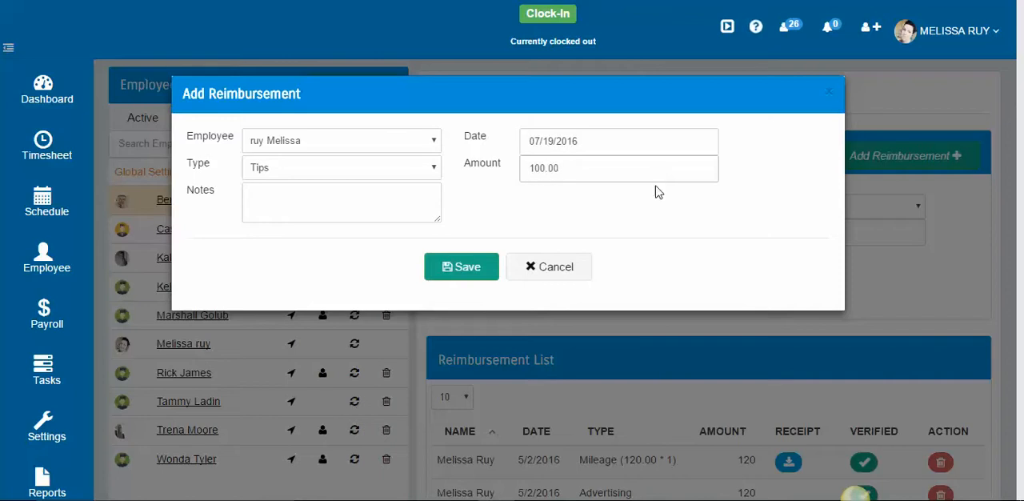
# Save the Tips reimbursement and confirm it appears verified in the list, totaling 640.
pyautogui.click(461, 265)
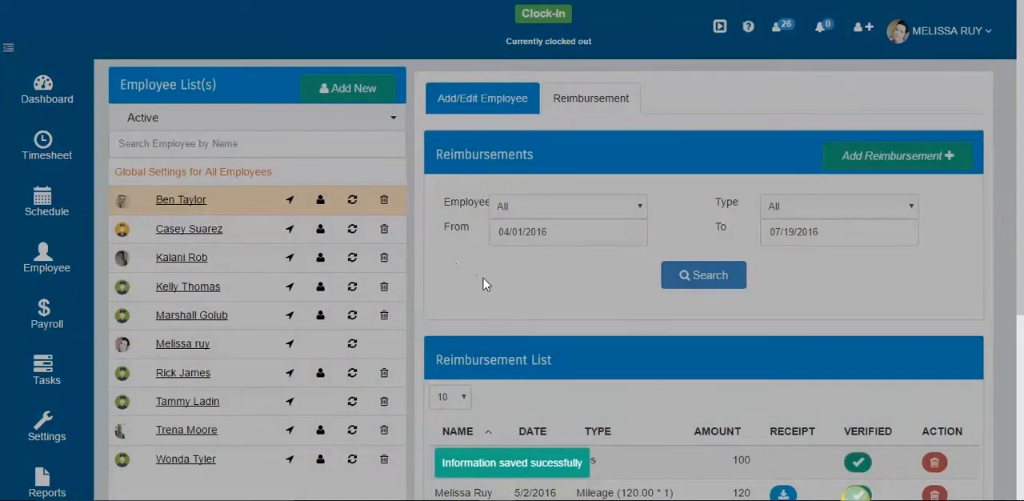
pyautogui.scroll(-3)
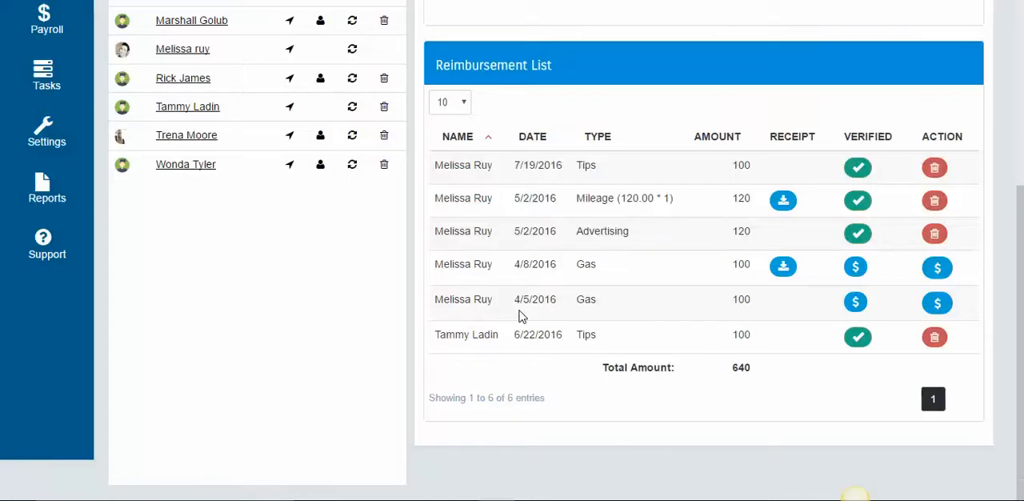
pyautogui.moveTo(884, 173)
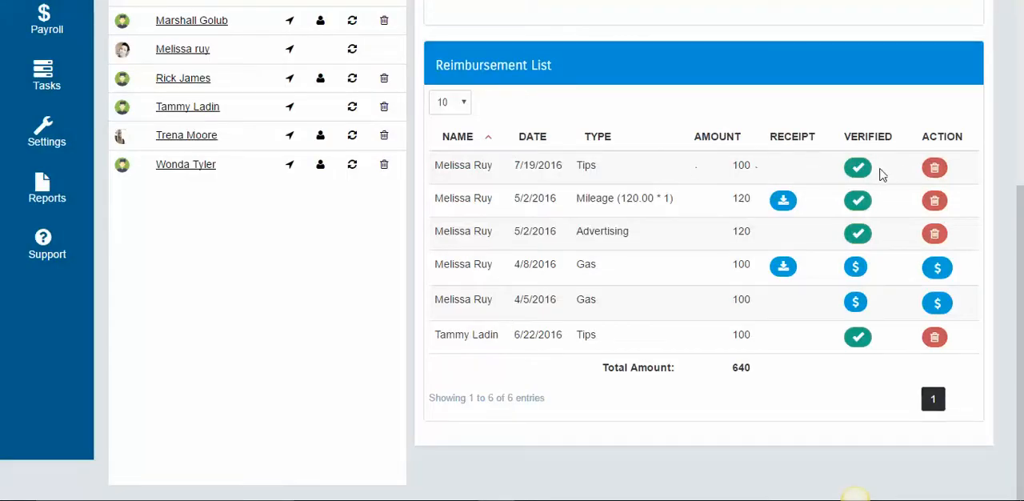